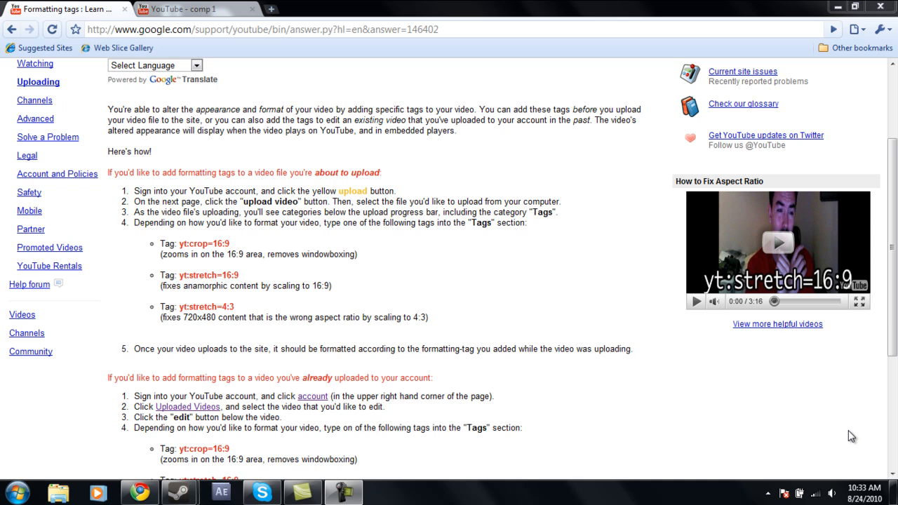
mouse_move(182, 244)
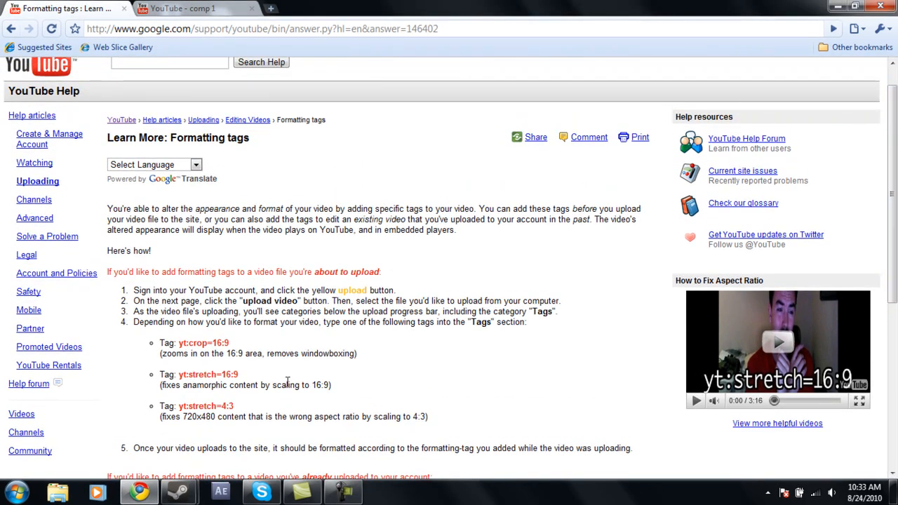
Highlight the yt:crop=16:9 tag's description, then clear the highlighting
scroll(down, 3)
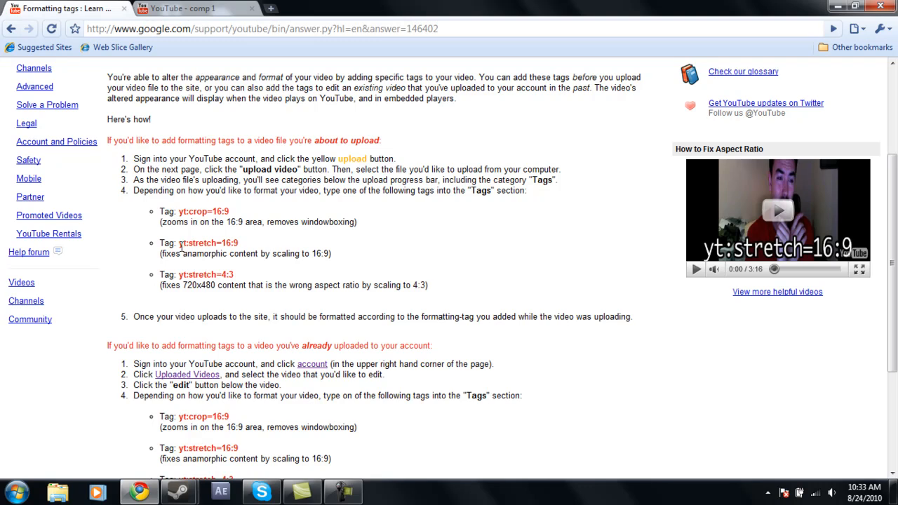
mouse_move(334, 348)
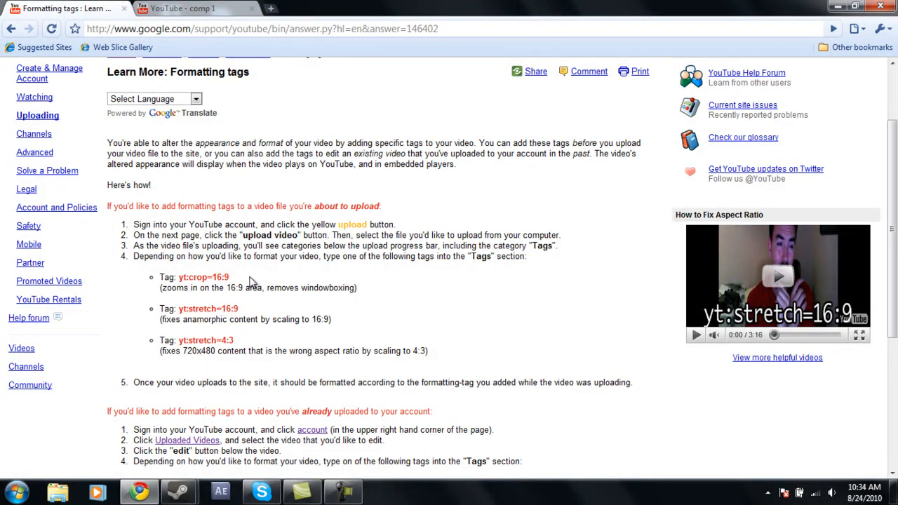
mouse_move(235, 305)
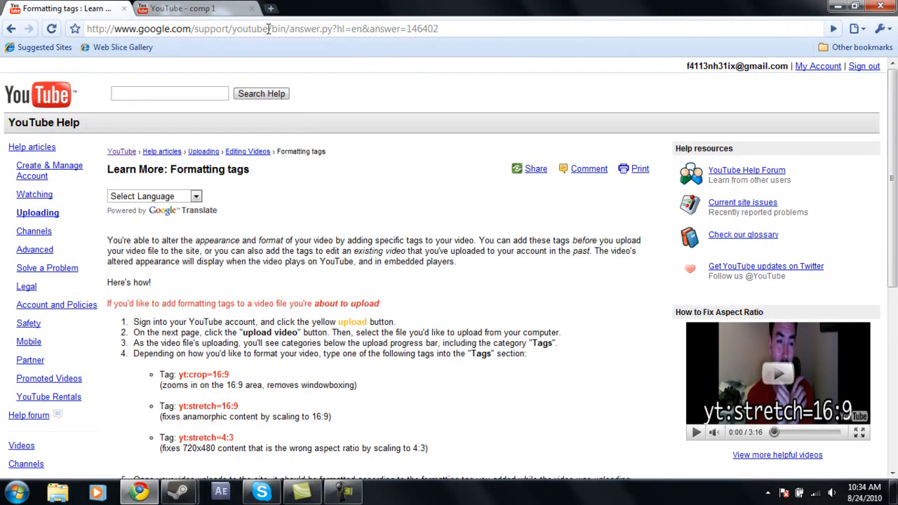
mouse_move(195, 301)
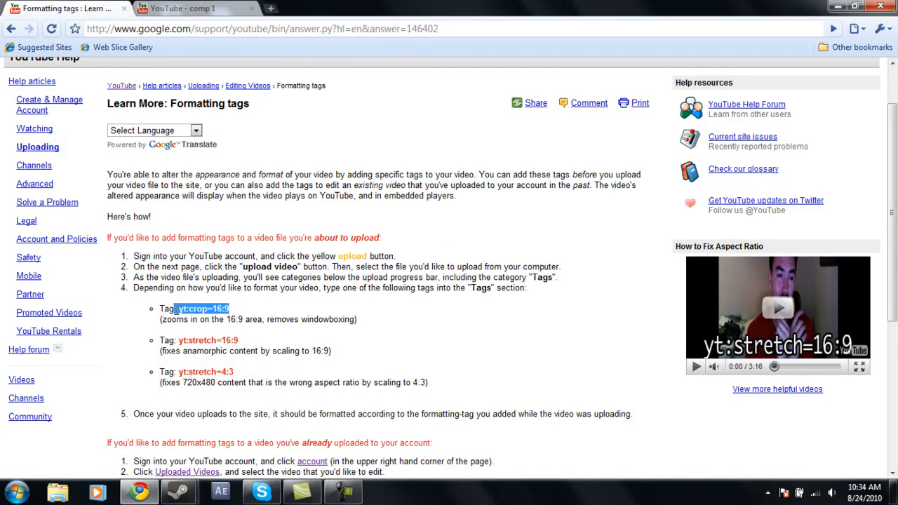
click(316, 309)
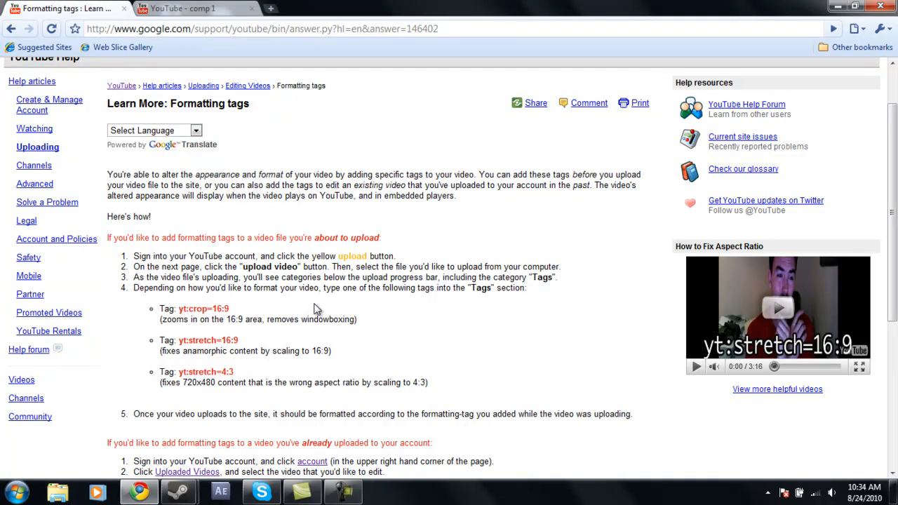
drag(176, 319, 355, 319)
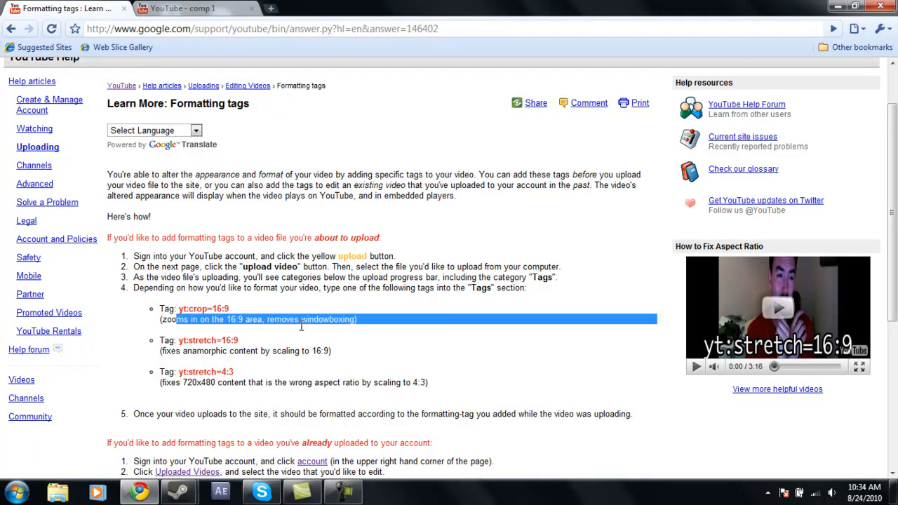
click(242, 319)
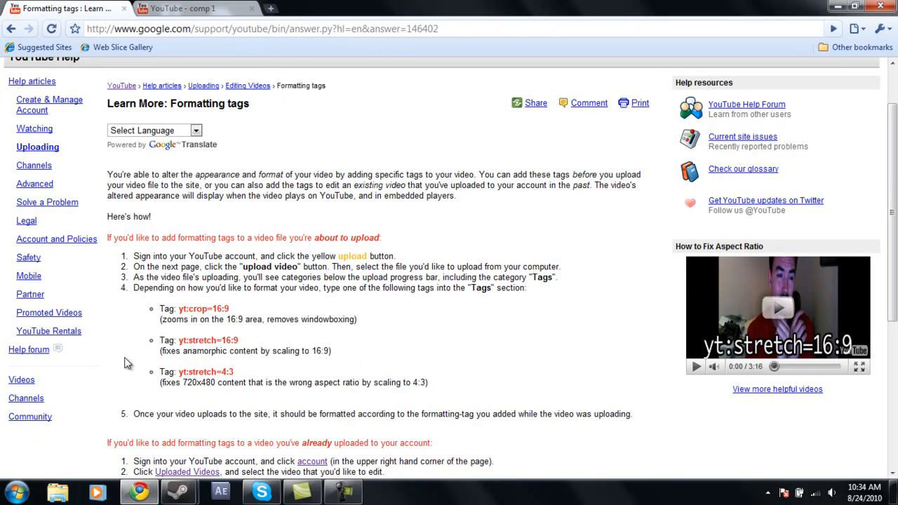
mouse_move(337, 353)
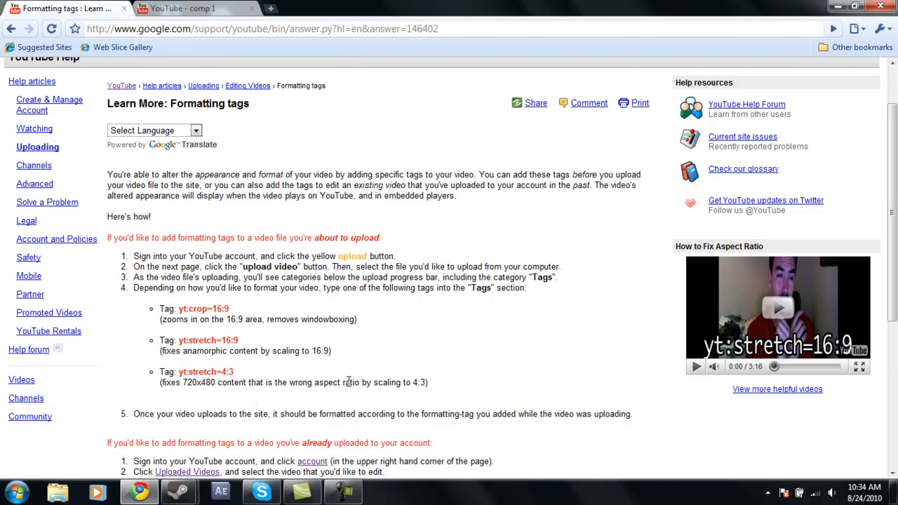
mouse_move(390, 398)
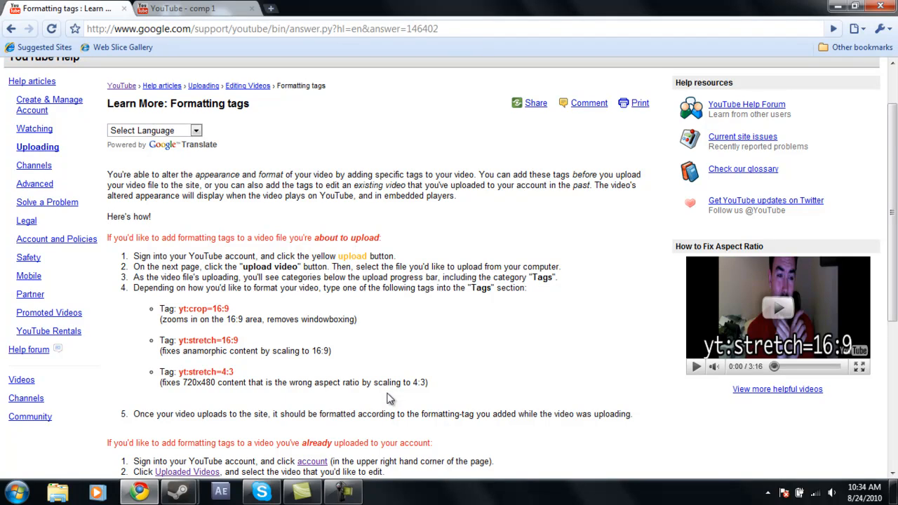
mouse_move(436, 389)
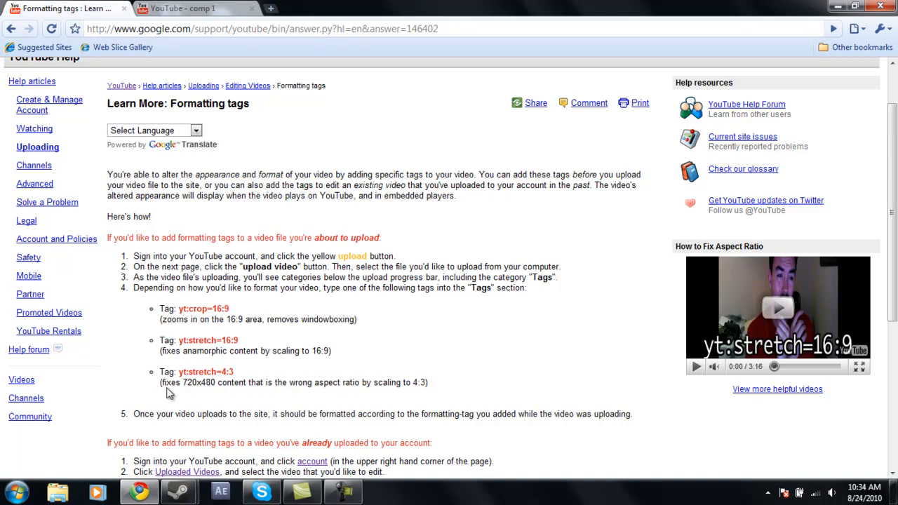
mouse_move(282, 381)
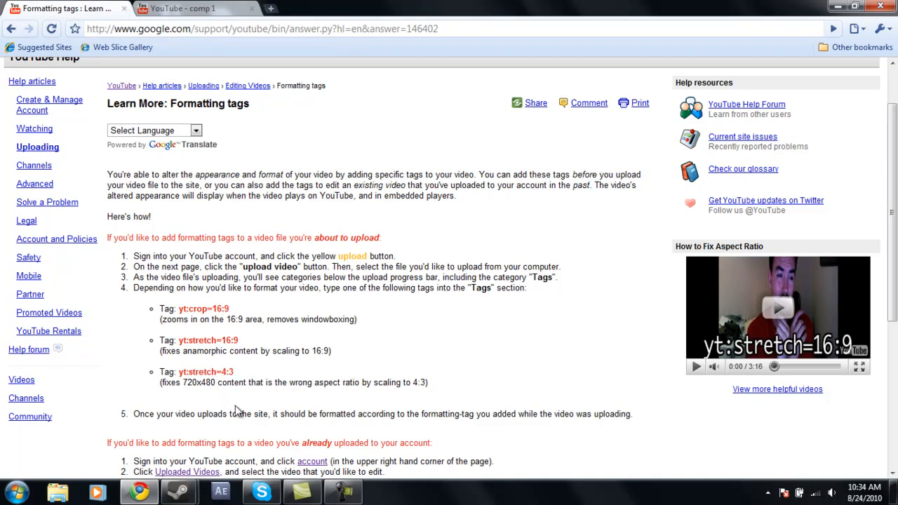
Reach the already-uploaded videos section and highlight a word describing yt:quality=high
scroll(down, 3)
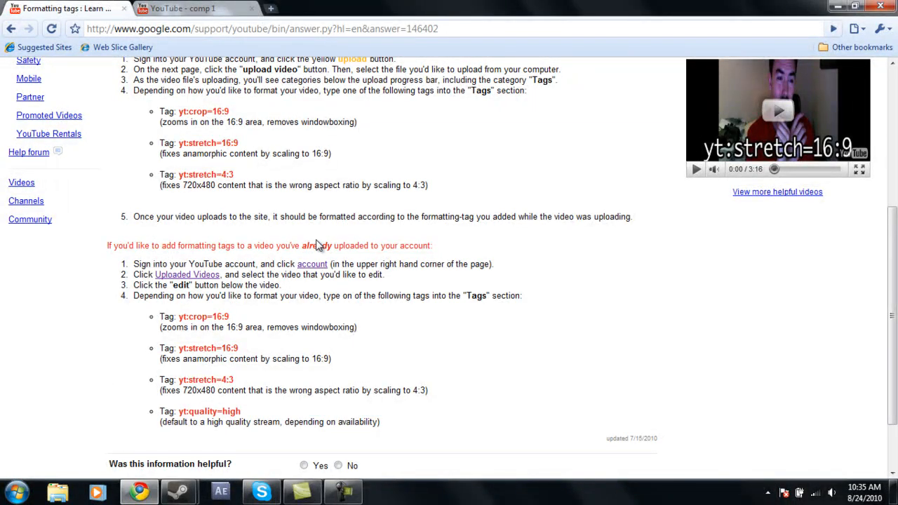
mouse_move(326, 240)
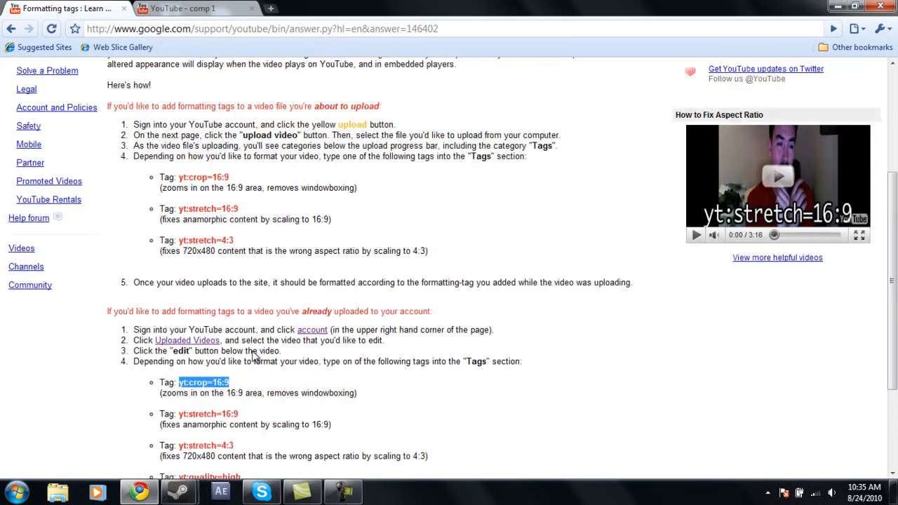
scroll(down, 3)
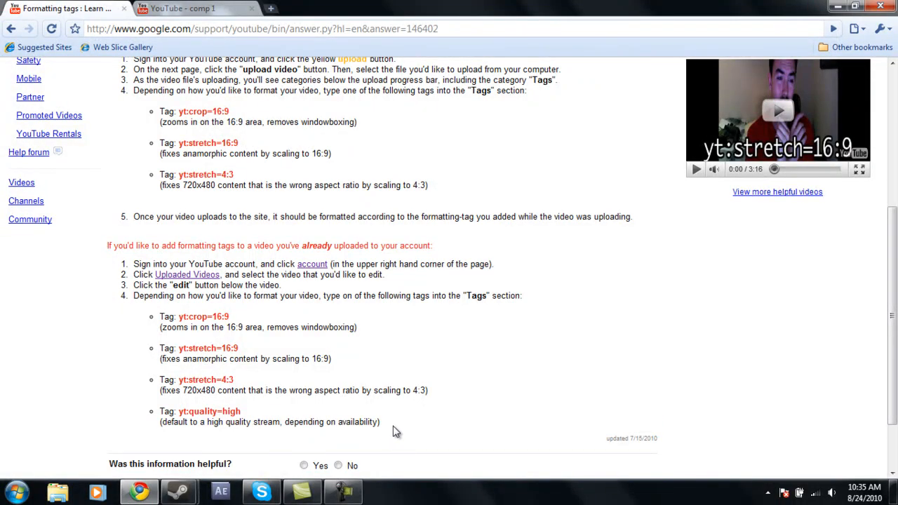
double_click(348, 422)
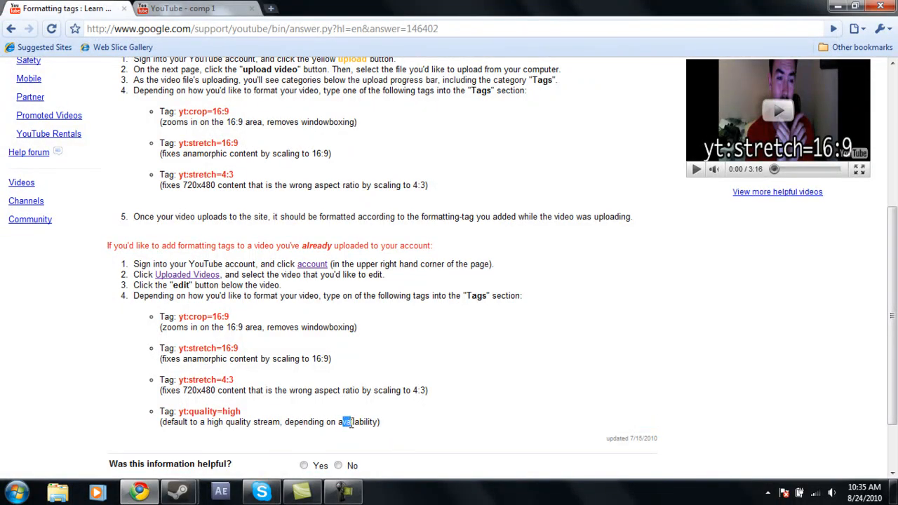
mouse_move(337, 451)
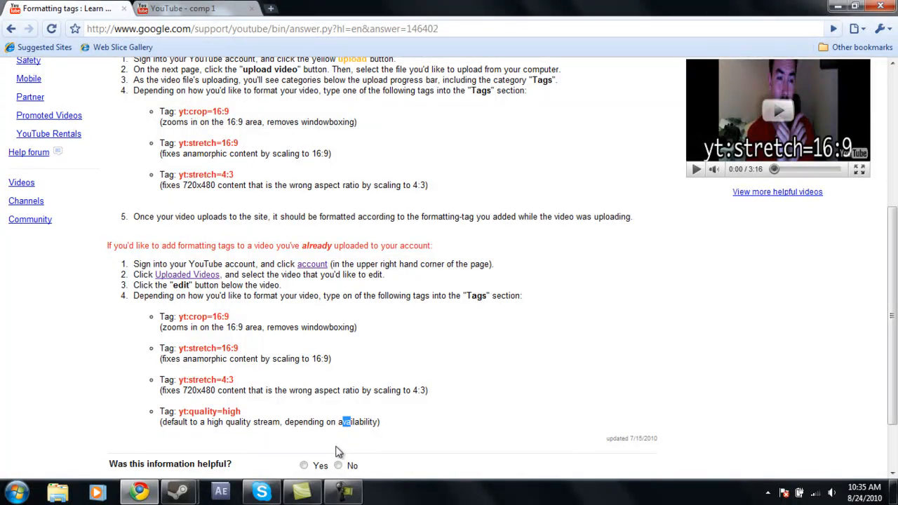
mouse_move(418, 446)
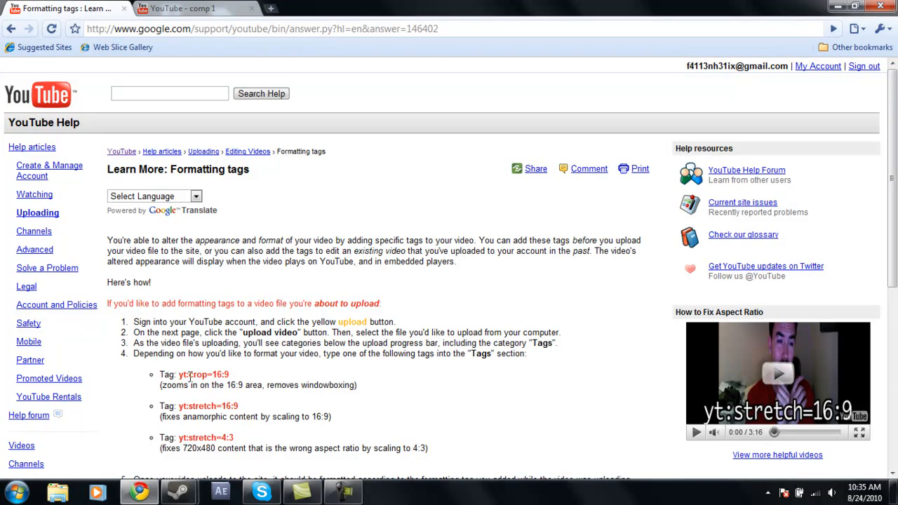
mouse_move(193, 376)
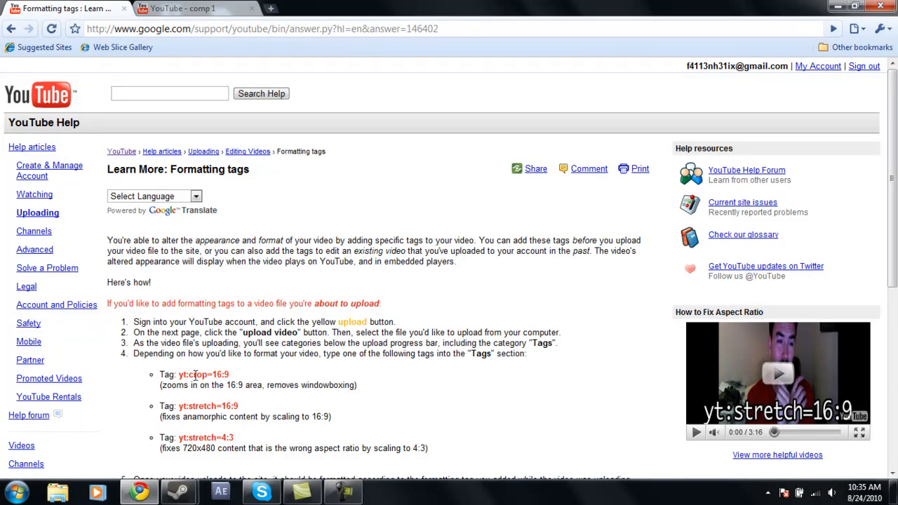